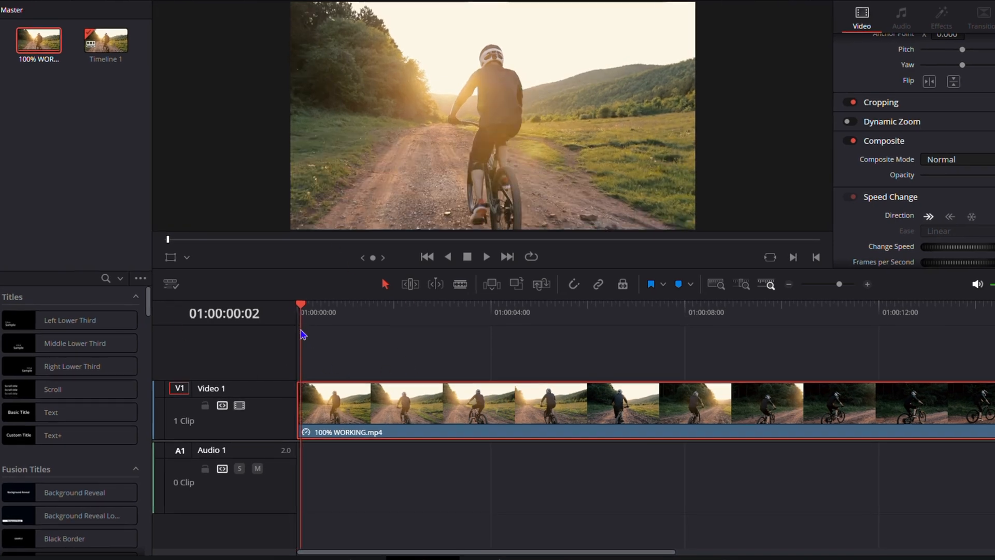
Move the 100% WORKING.mp4 cycling clip from V1 up onto V2.
left_click(486, 256)
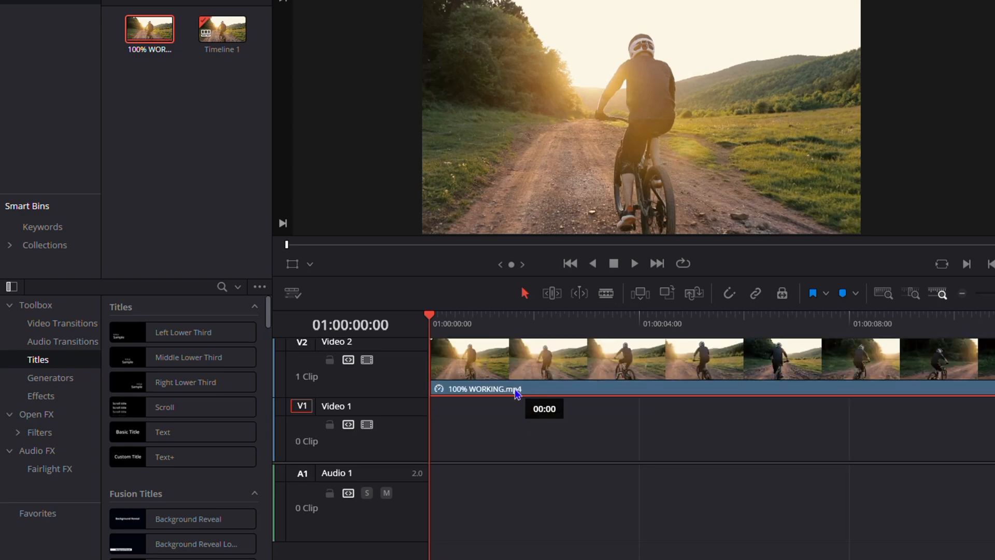
mouse_move(527, 432)
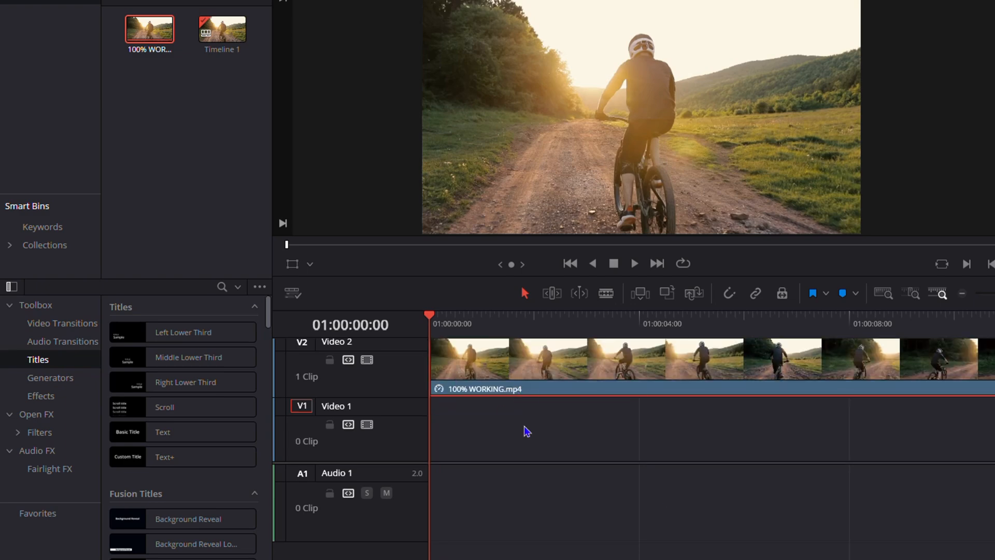
mouse_move(446, 443)
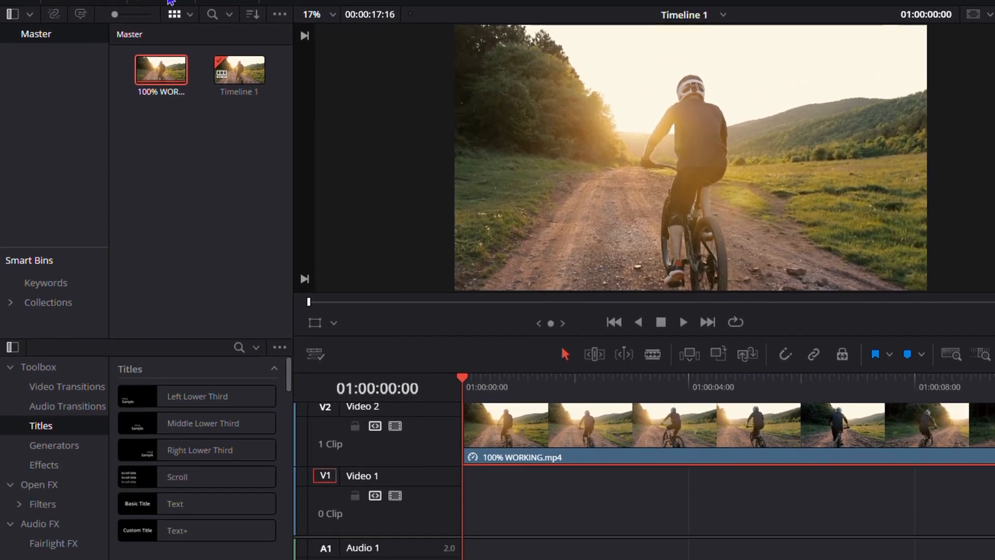
Place a roughly four-second Text title on V1 beneath the bike clip.
scroll("down", 3)
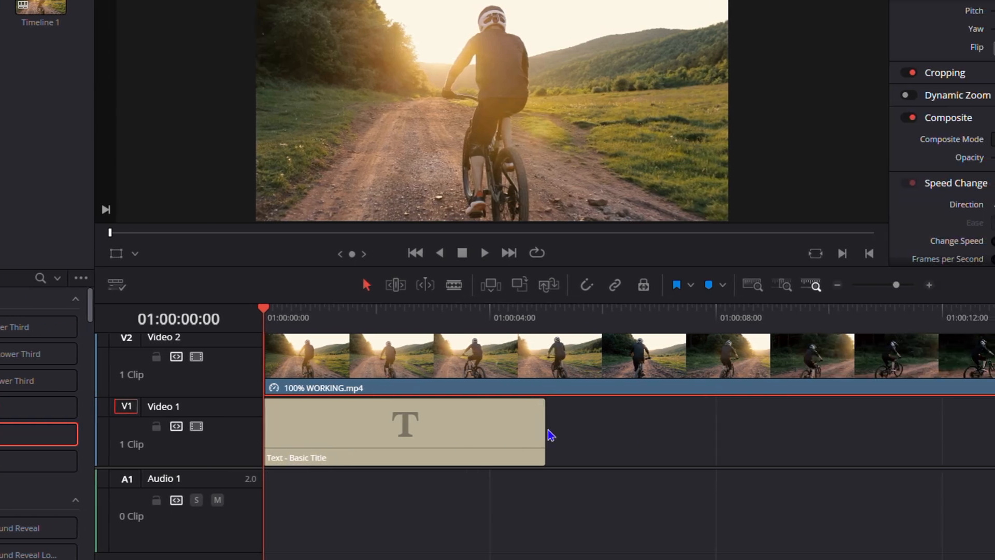
mouse_move(603, 432)
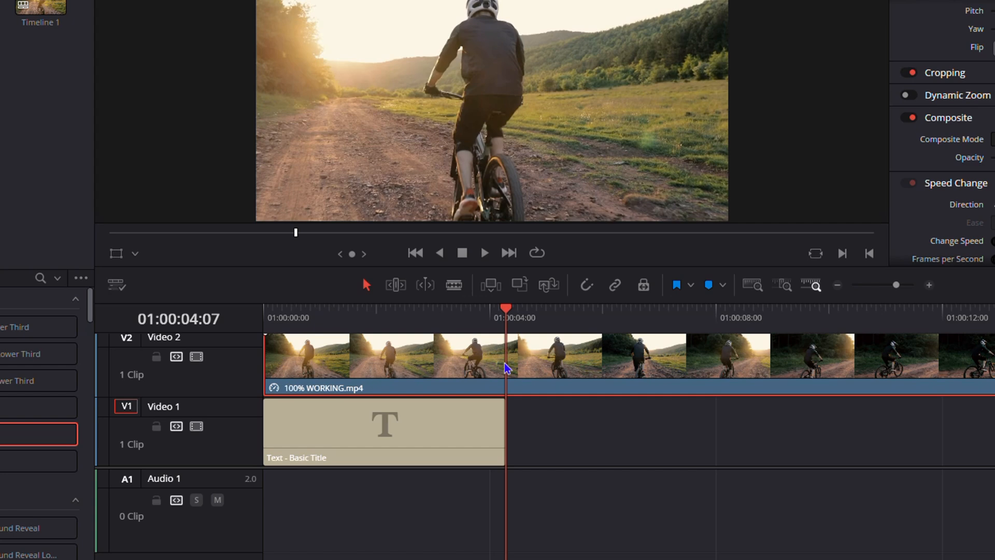
Blade the V2 bike clip with Ctrl+B where the title ends.
key("ctrl+b")
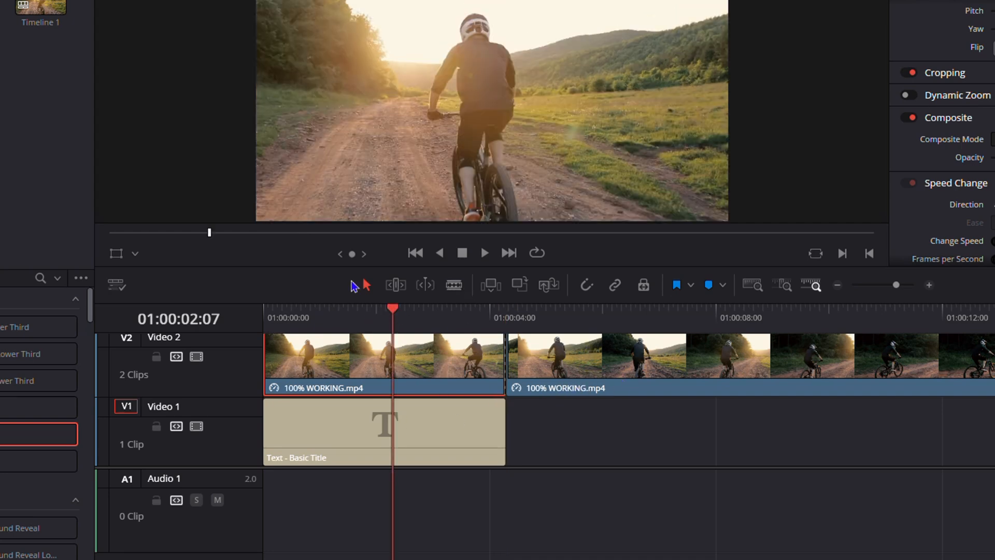
mouse_move(384, 378)
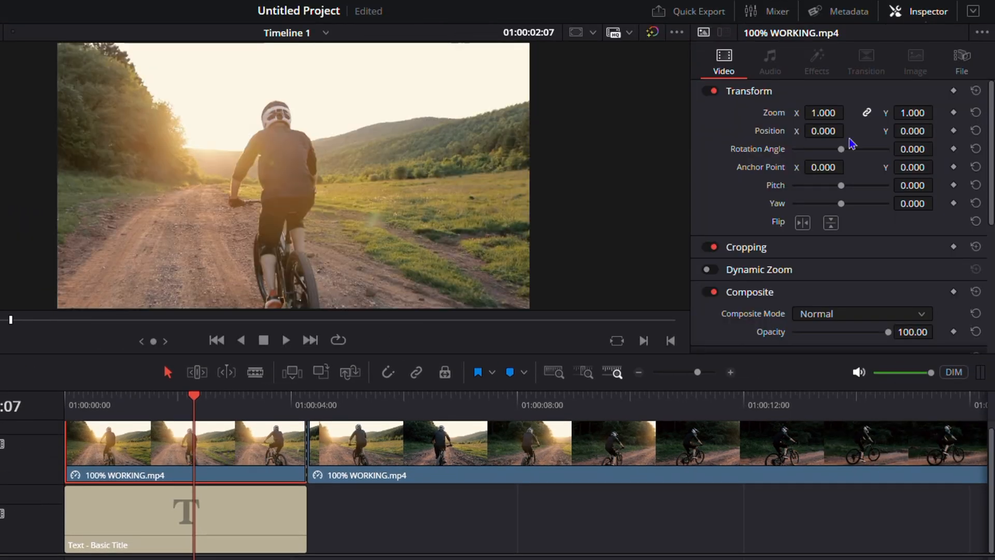
Set the first bike piece's Composite Mode to Multiply.
scroll("down", 3)
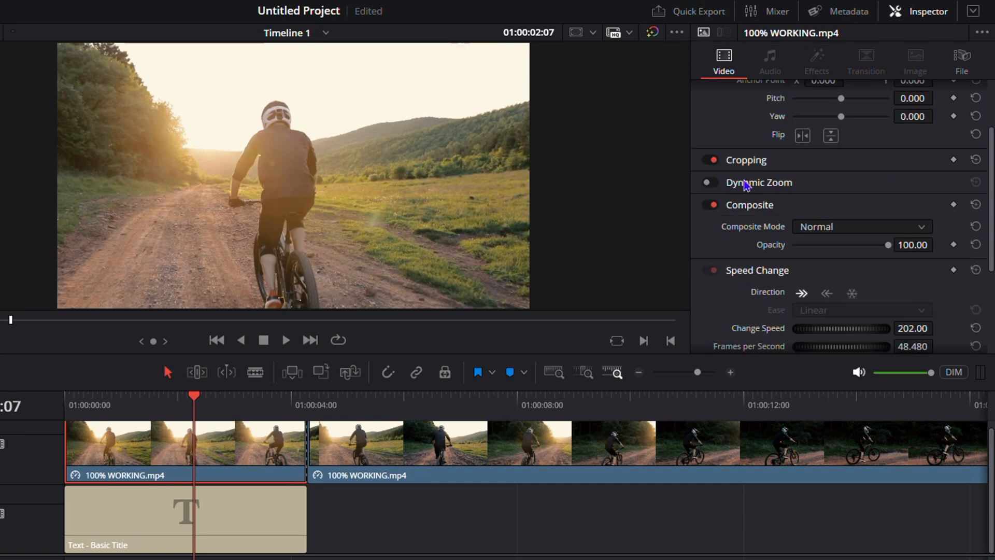
mouse_move(877, 246)
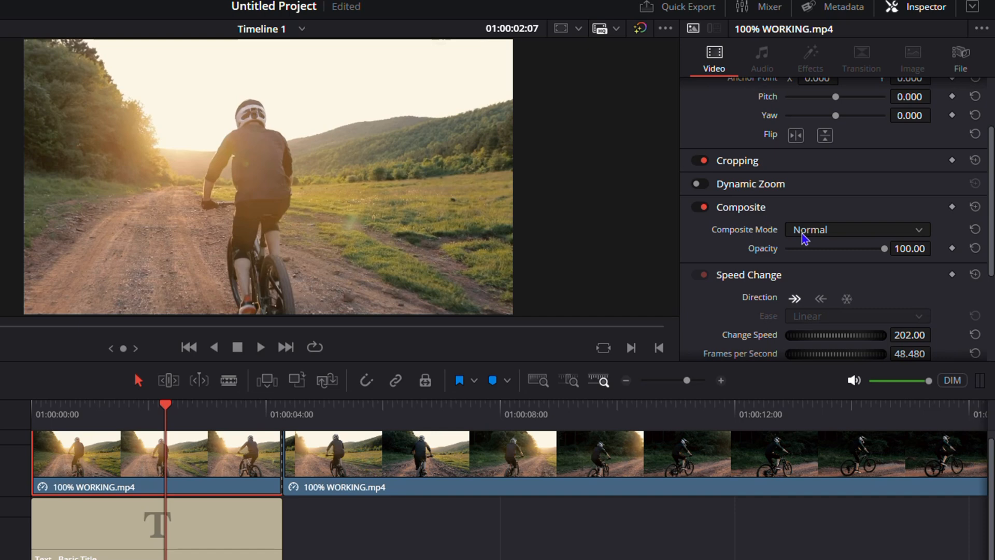
left_click(855, 229)
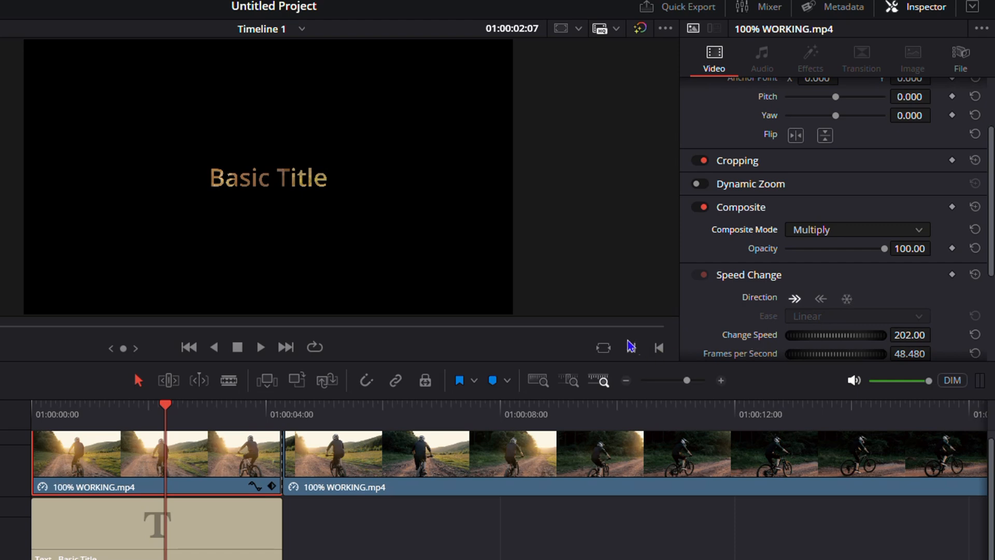
mouse_move(237, 202)
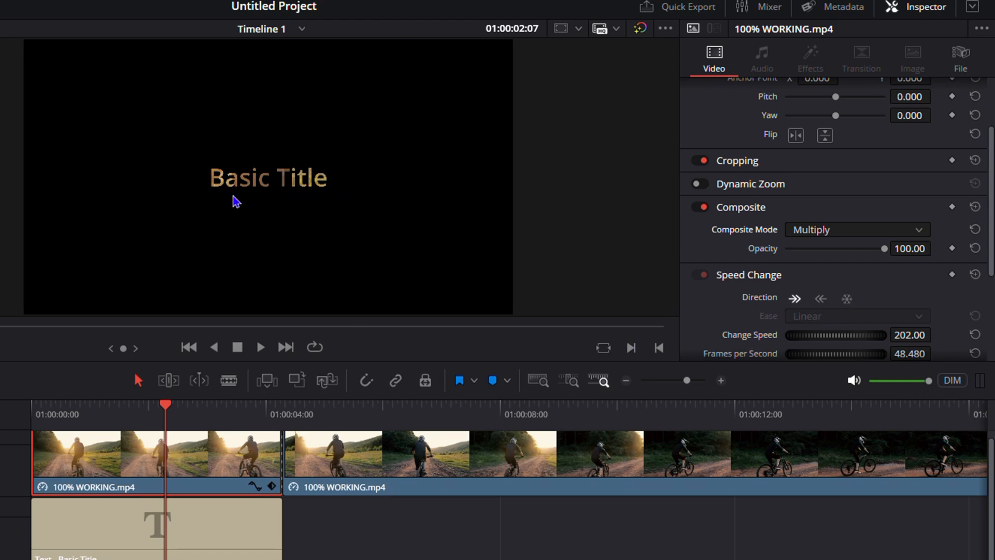
mouse_move(229, 172)
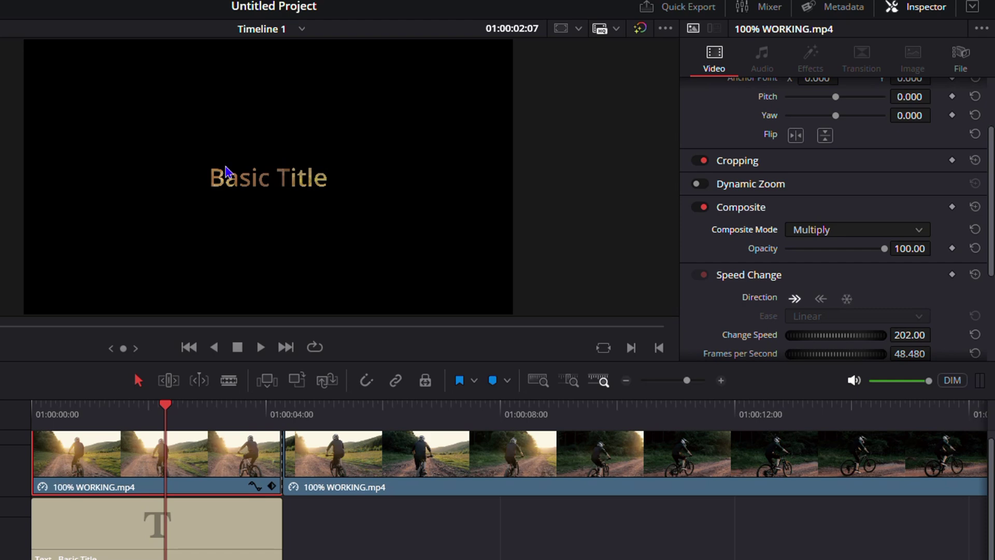
mouse_move(508, 265)
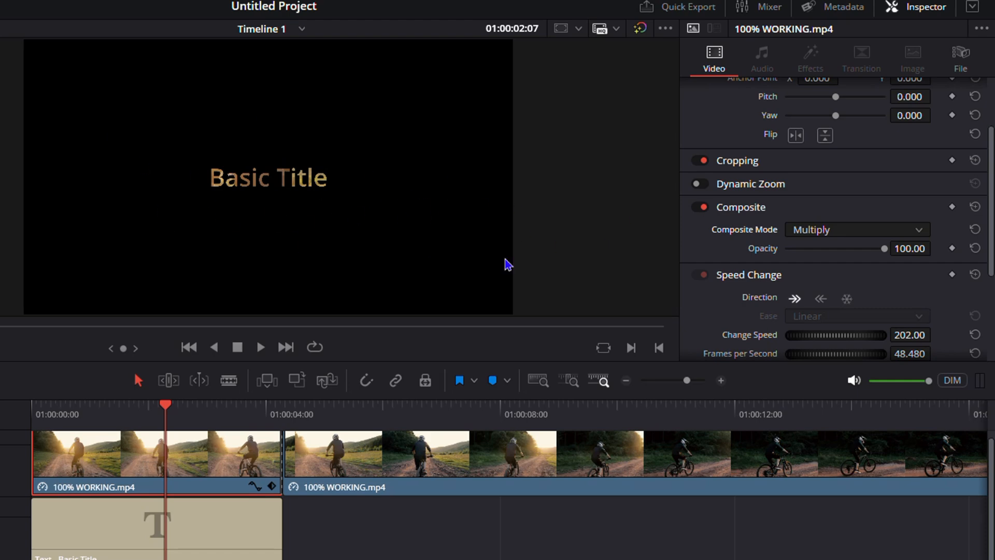
mouse_move(68, 438)
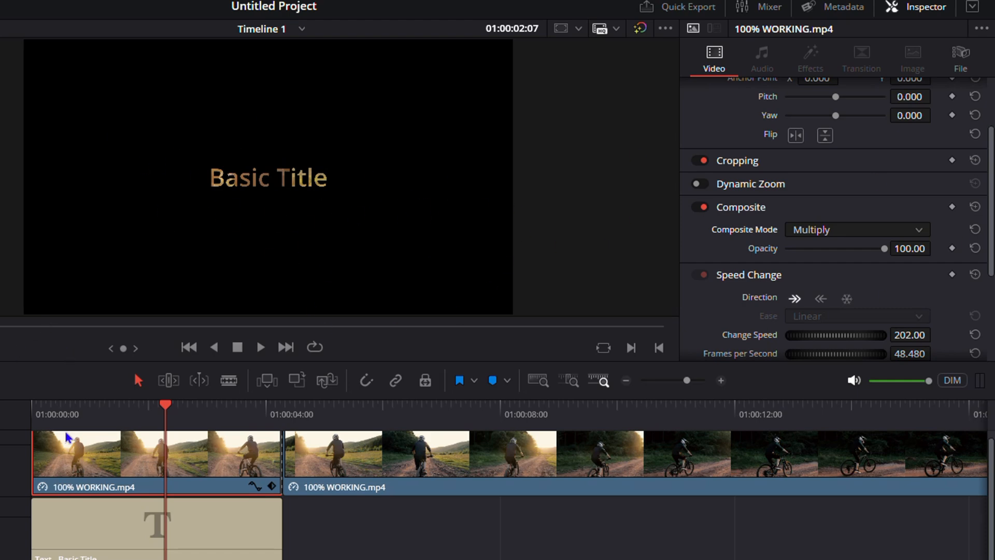
Make the title read RIDING in Open Sans Extrabold at size 534.
left_click(155, 526)
type("RIDING")
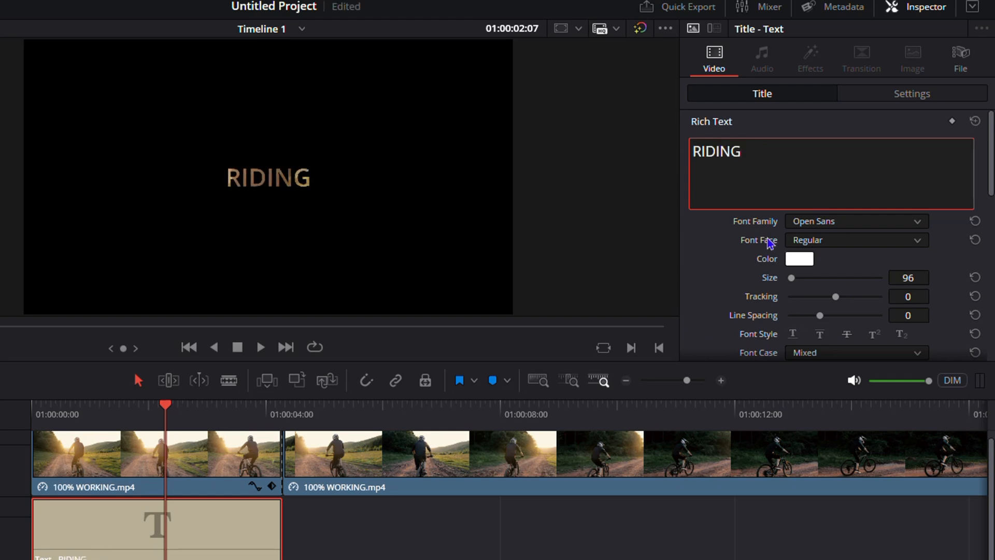
left_click(853, 240)
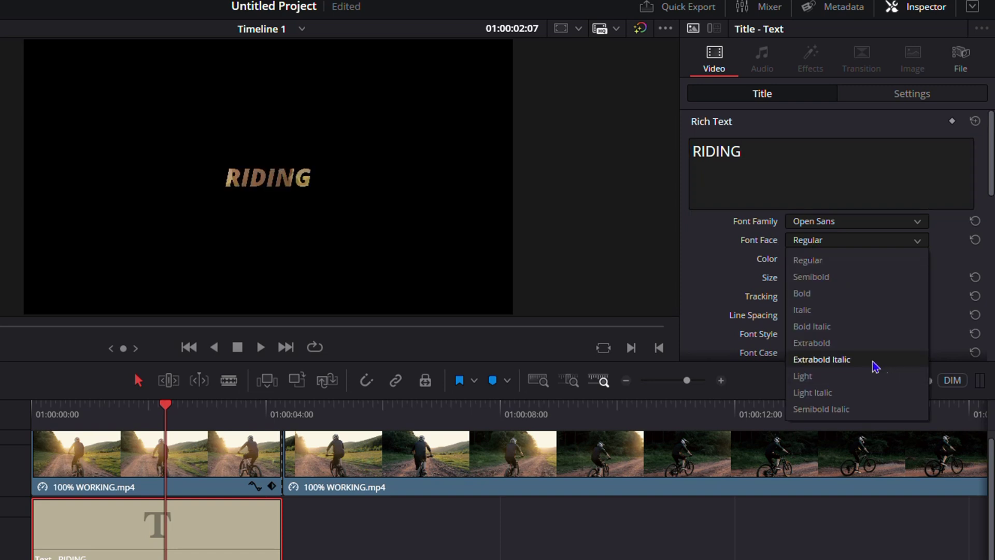
mouse_move(827, 343)
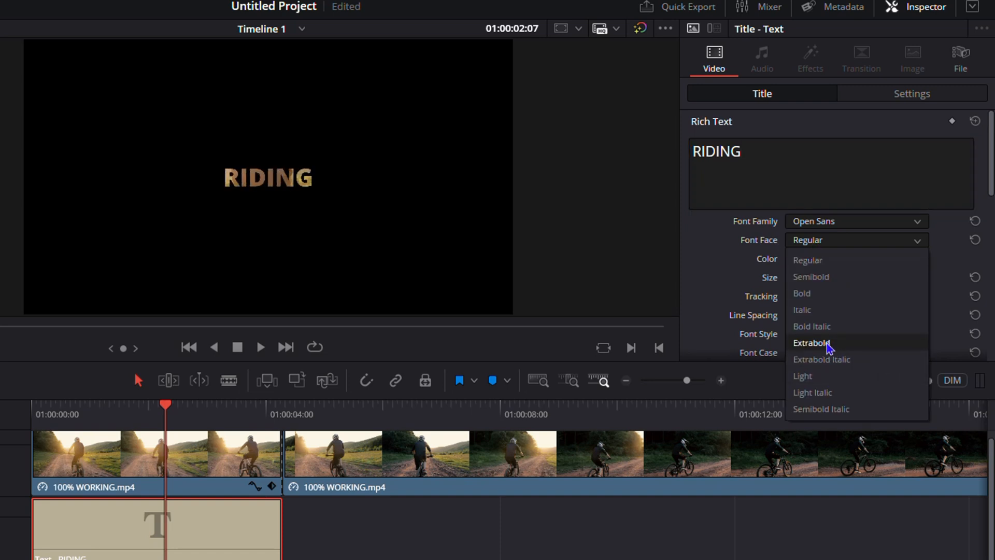
left_click(811, 342)
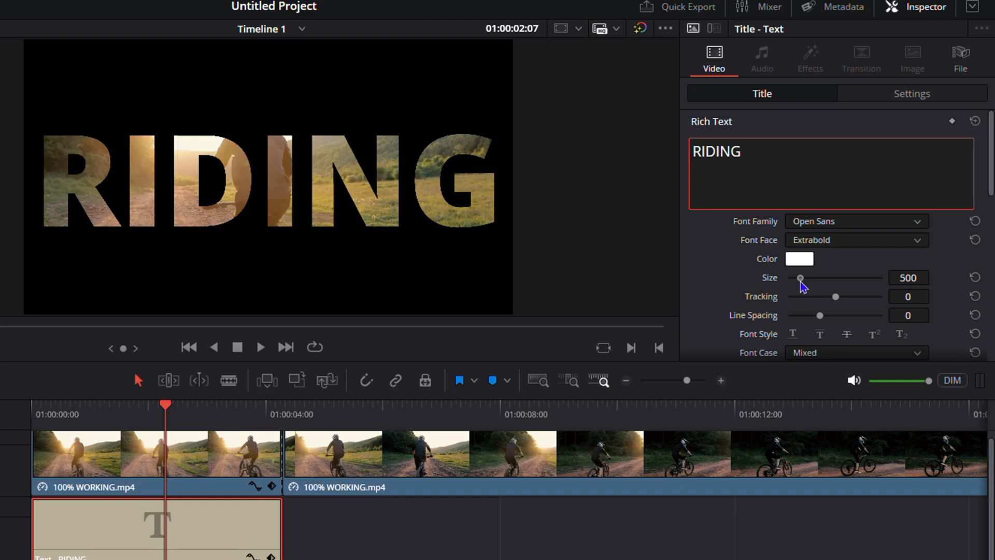
left_click(739, 151)
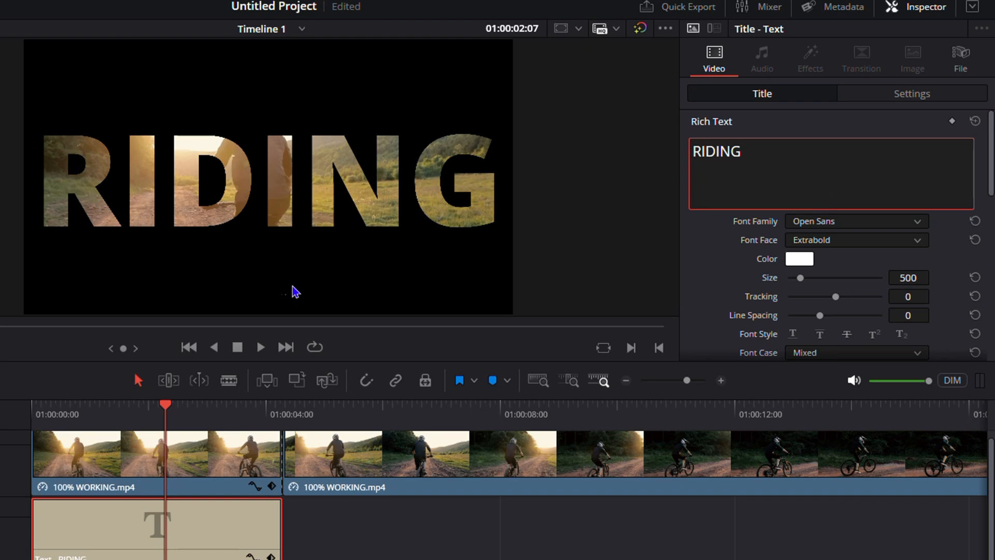
left_click(740, 151)
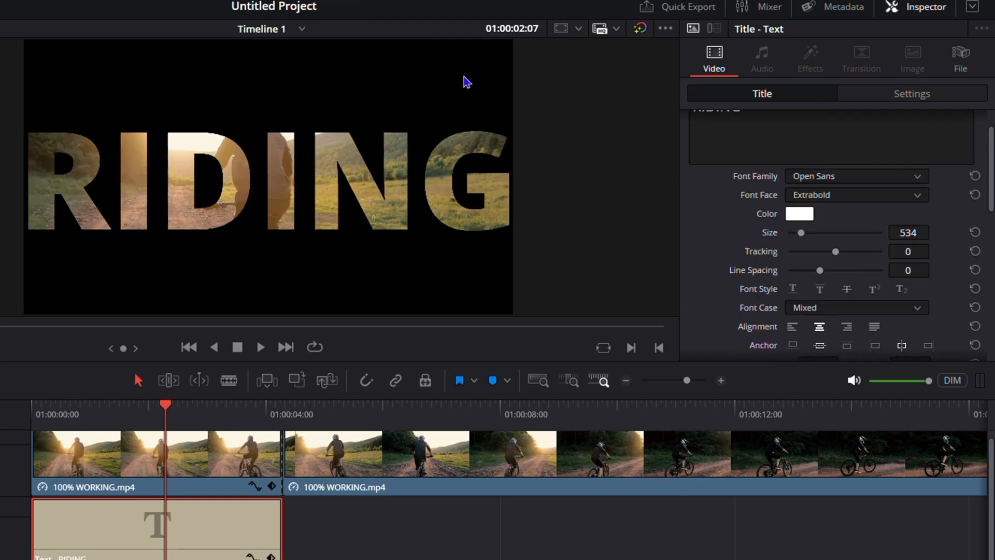
mouse_move(880, 149)
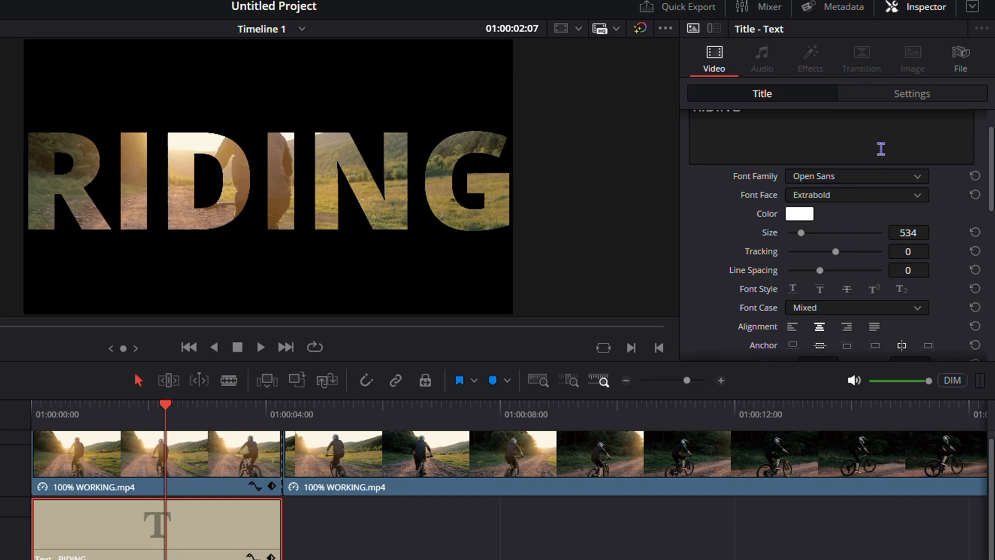
Enable Dynamic Zoom in the title clip's Settings.
left_click(912, 93)
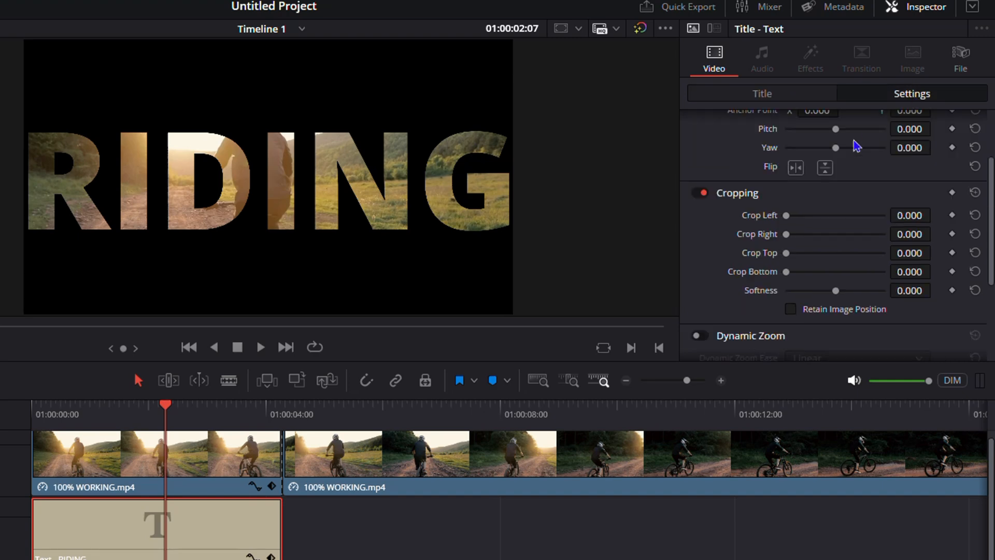
scroll("down", 3)
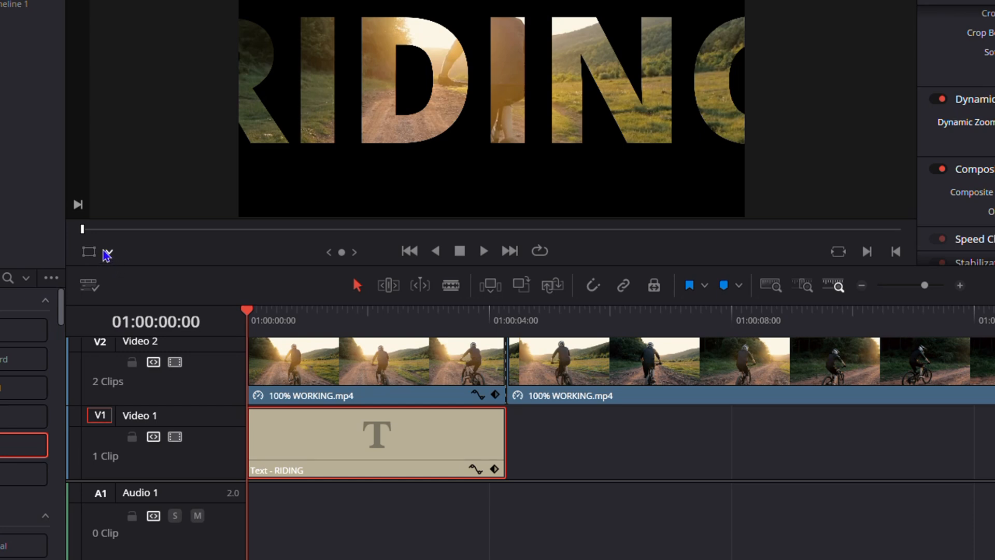
Zoom the end rectangle onto the second letter I and play back the zoom.
left_click(107, 251)
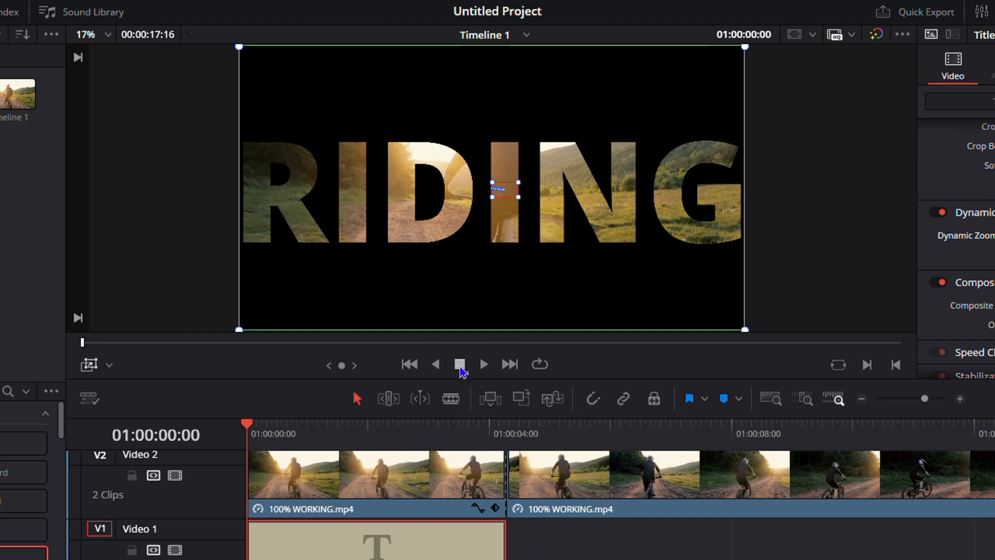
mouse_move(231, 470)
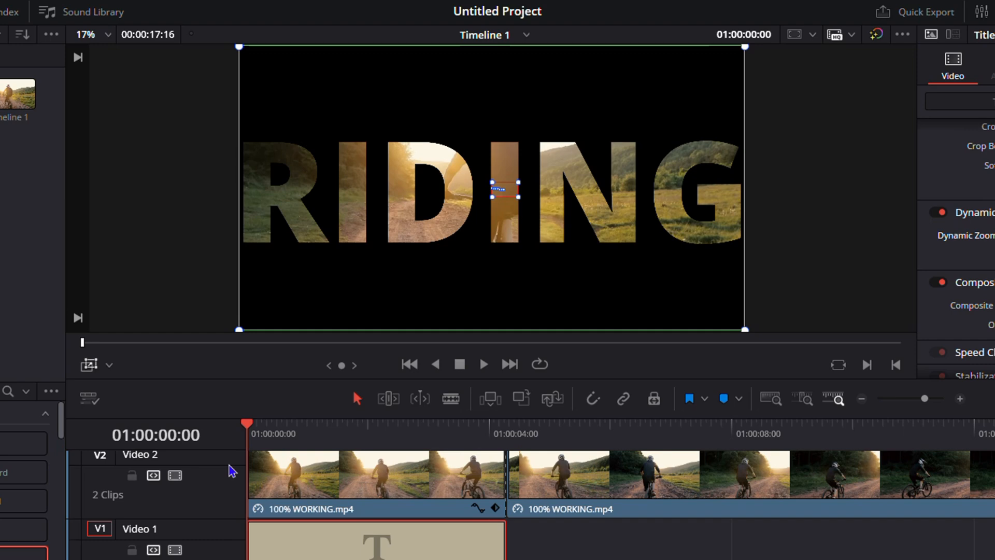
left_click(484, 364)
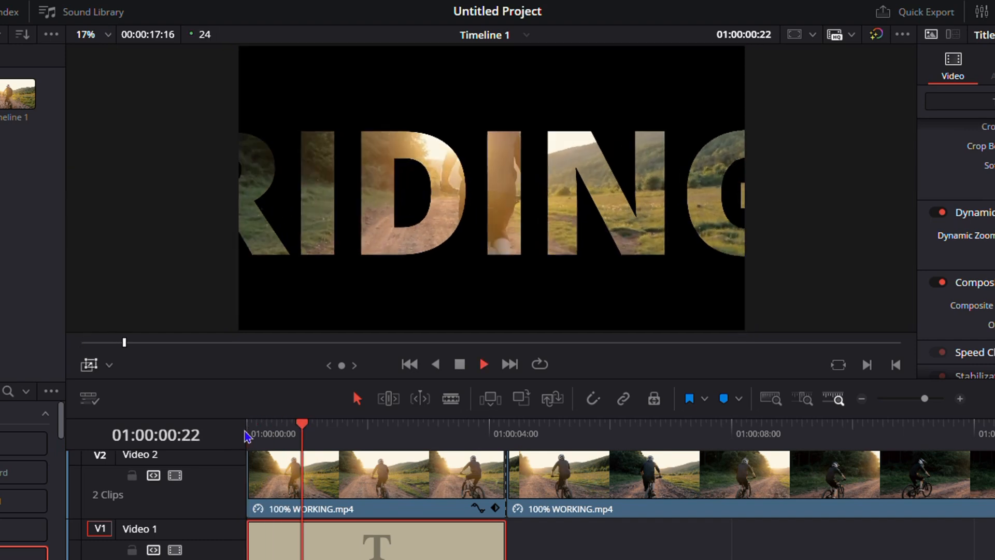